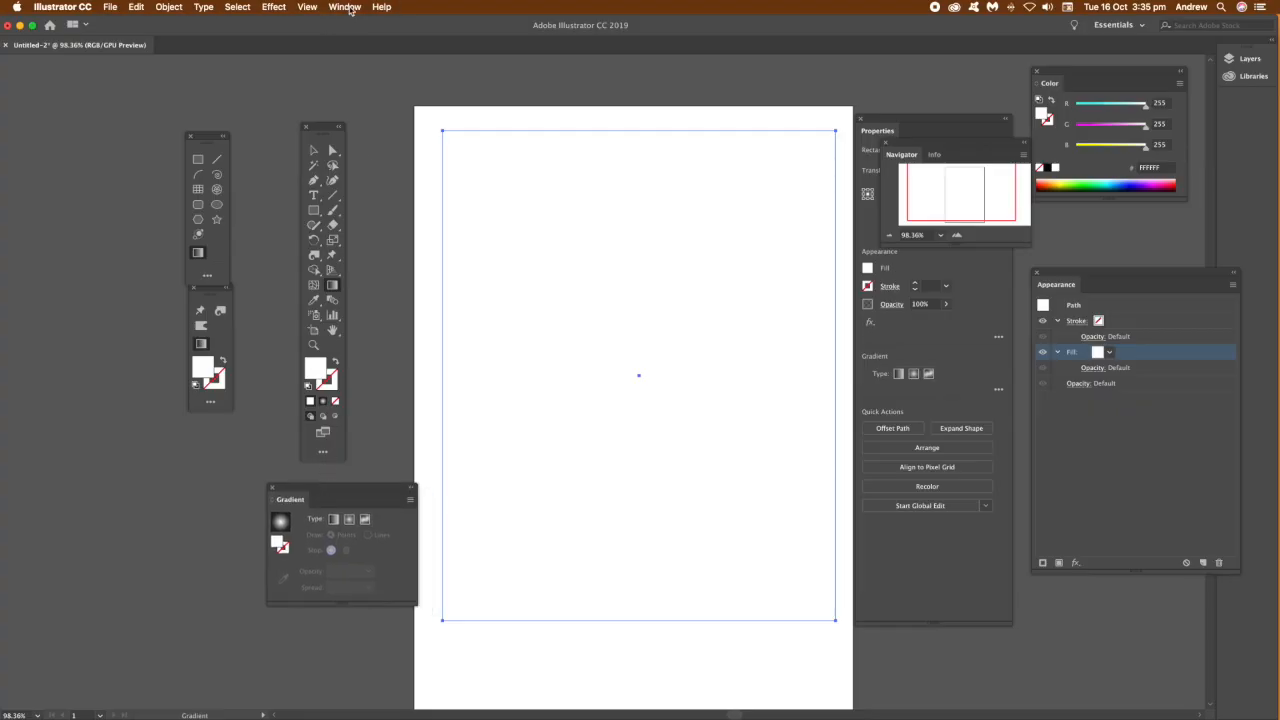
Give the rectangle a freeform gradient fill and add a colour point in its upper middle
click(344, 7)
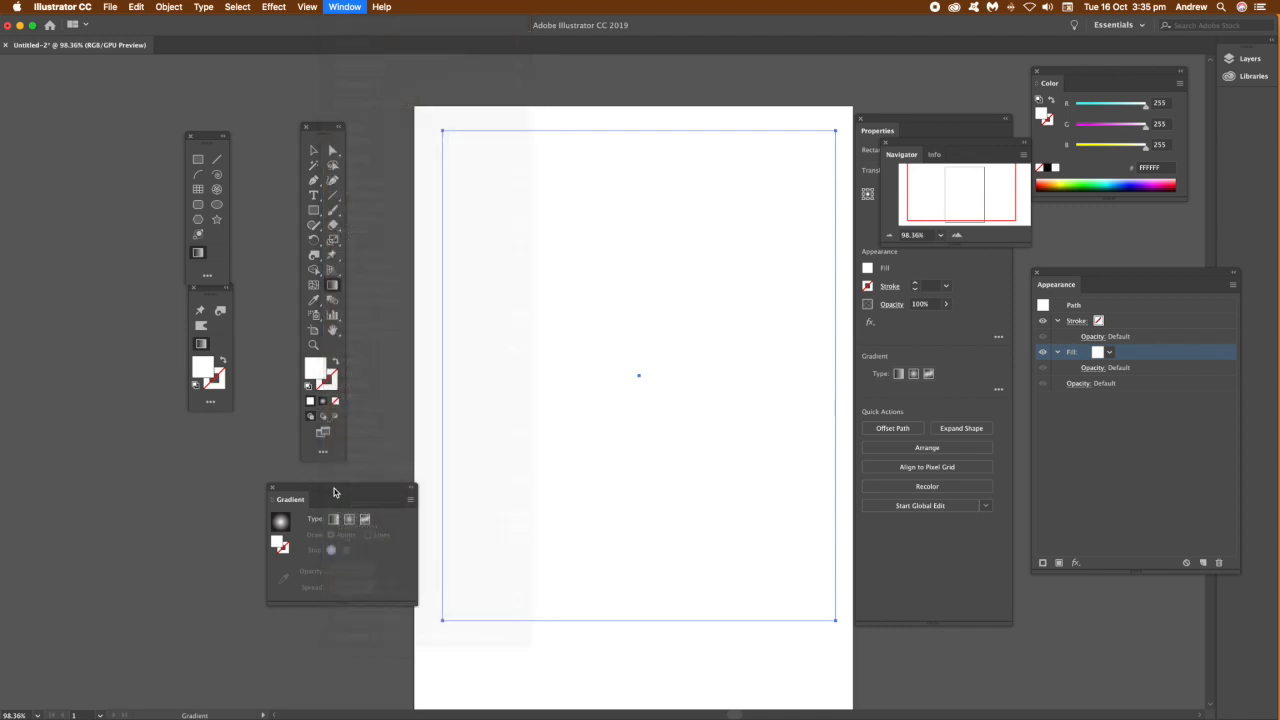
click(334, 519)
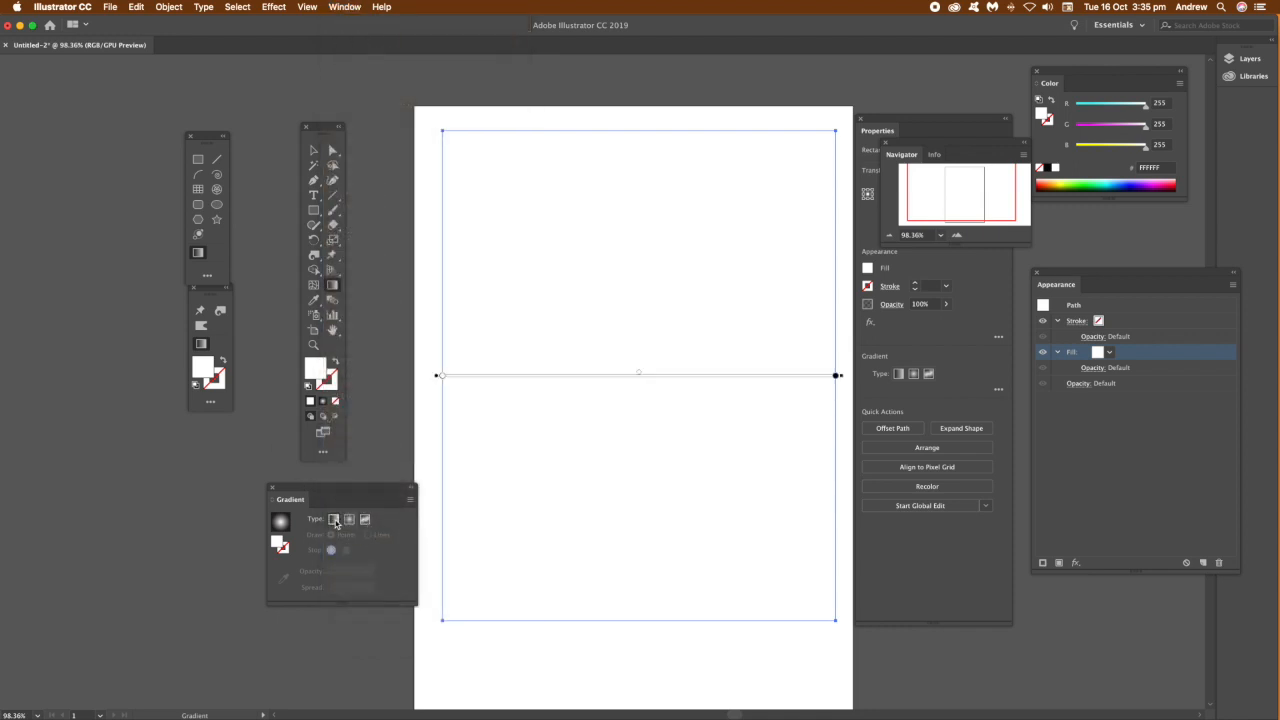
click(362, 519)
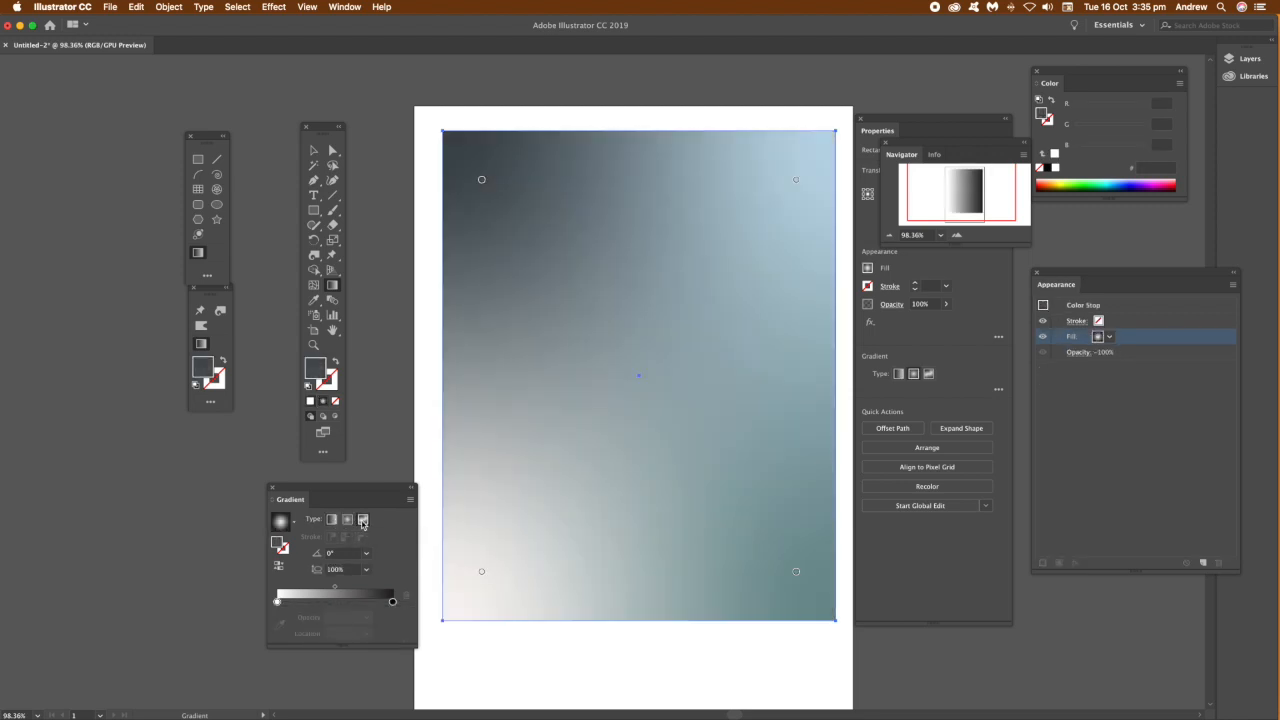
click(364, 519)
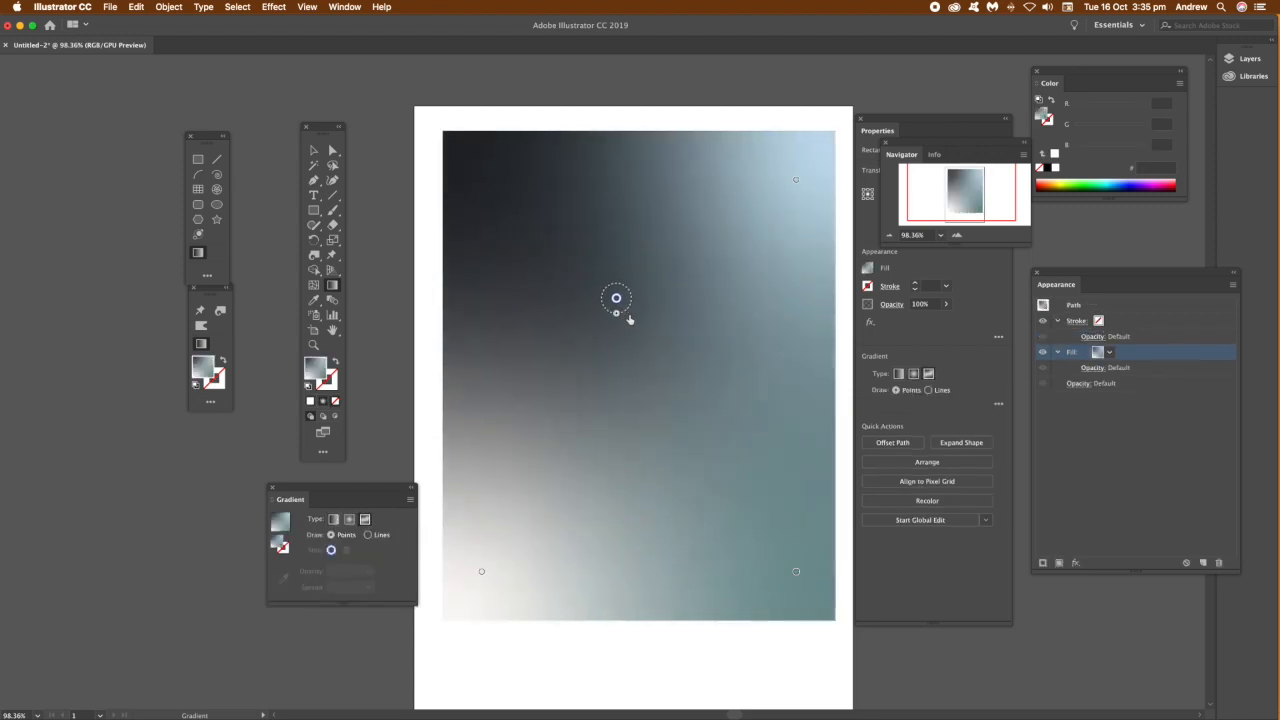
click(616, 298)
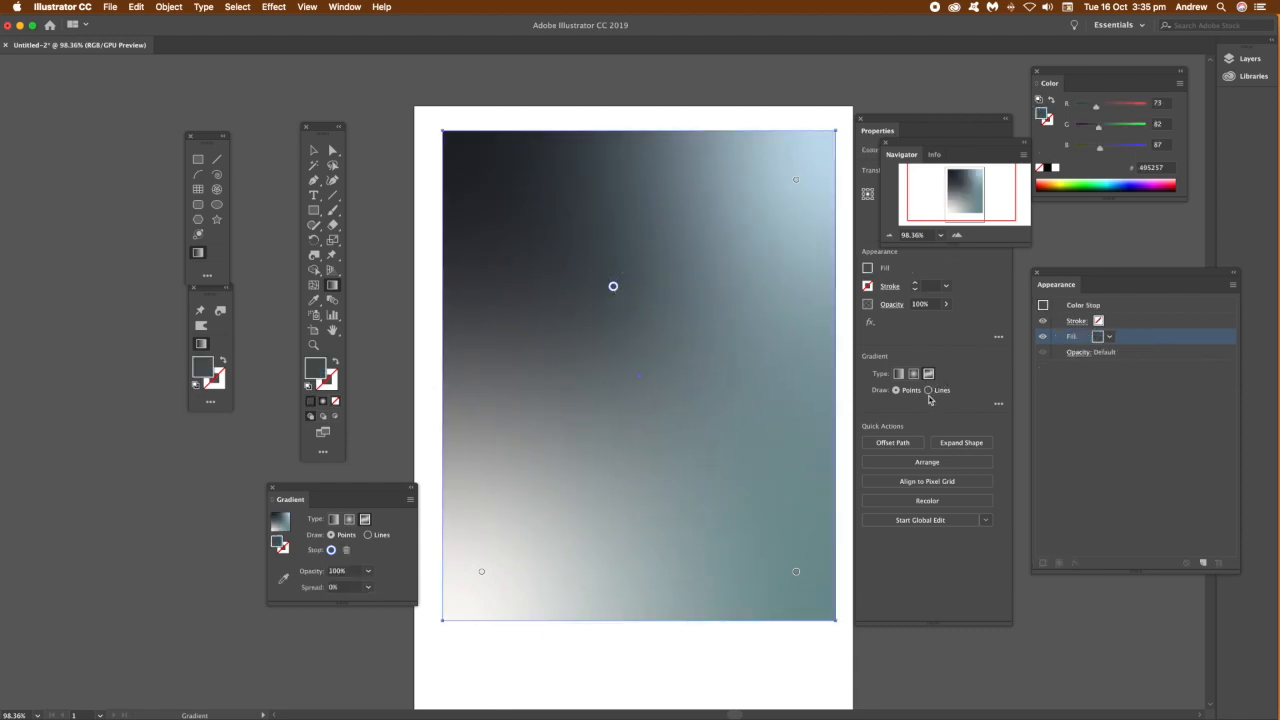
Switch the freeform gradient to Lines mode and draw a curved line through the colour points
click(998, 405)
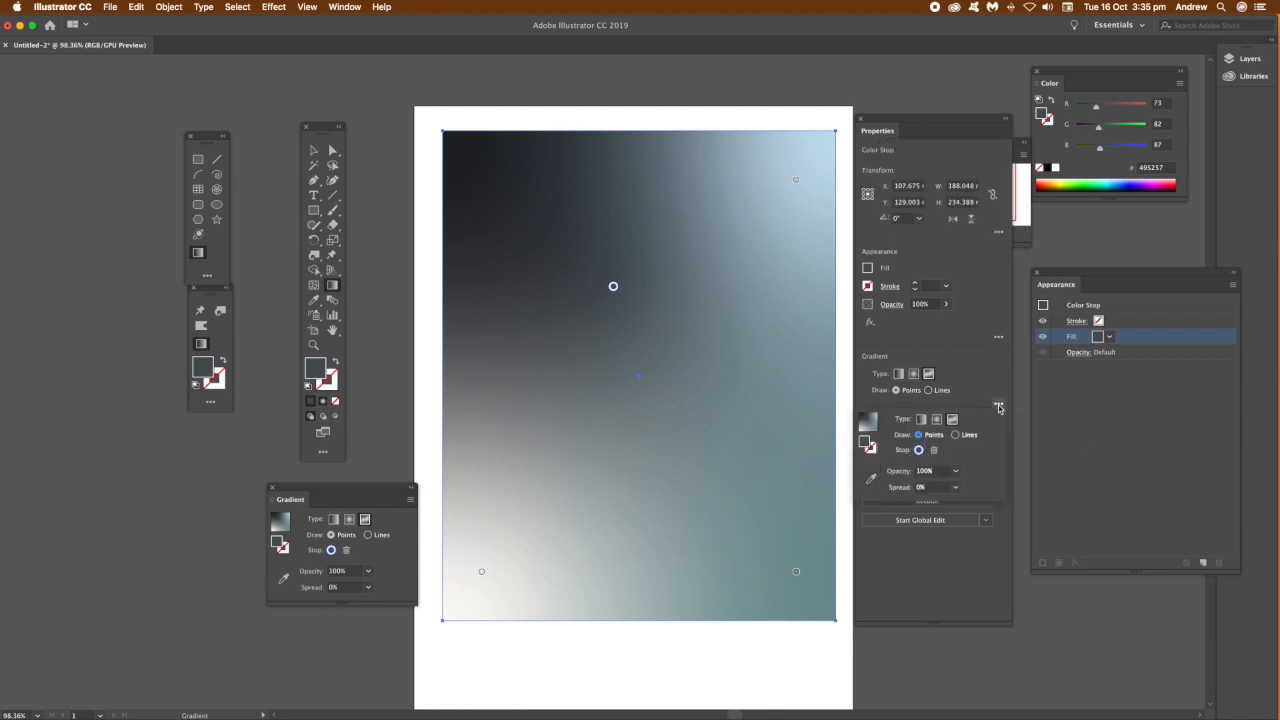
mouse_move(954, 434)
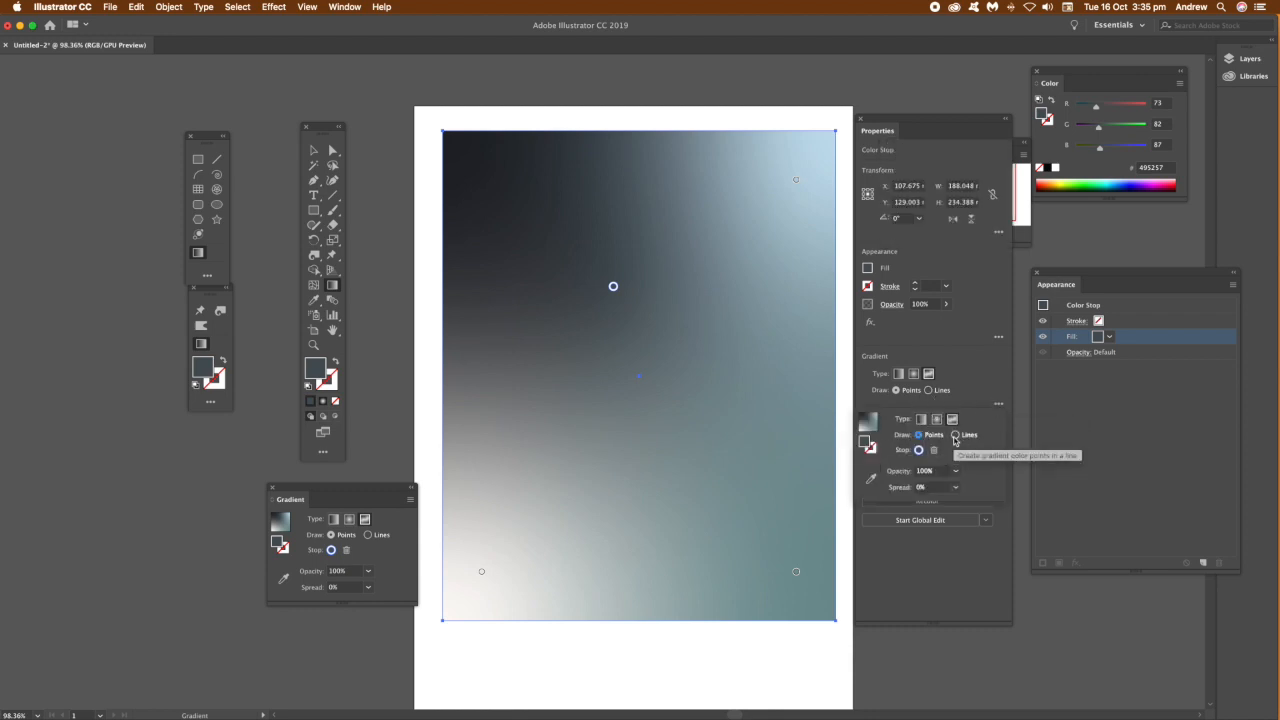
click(955, 434)
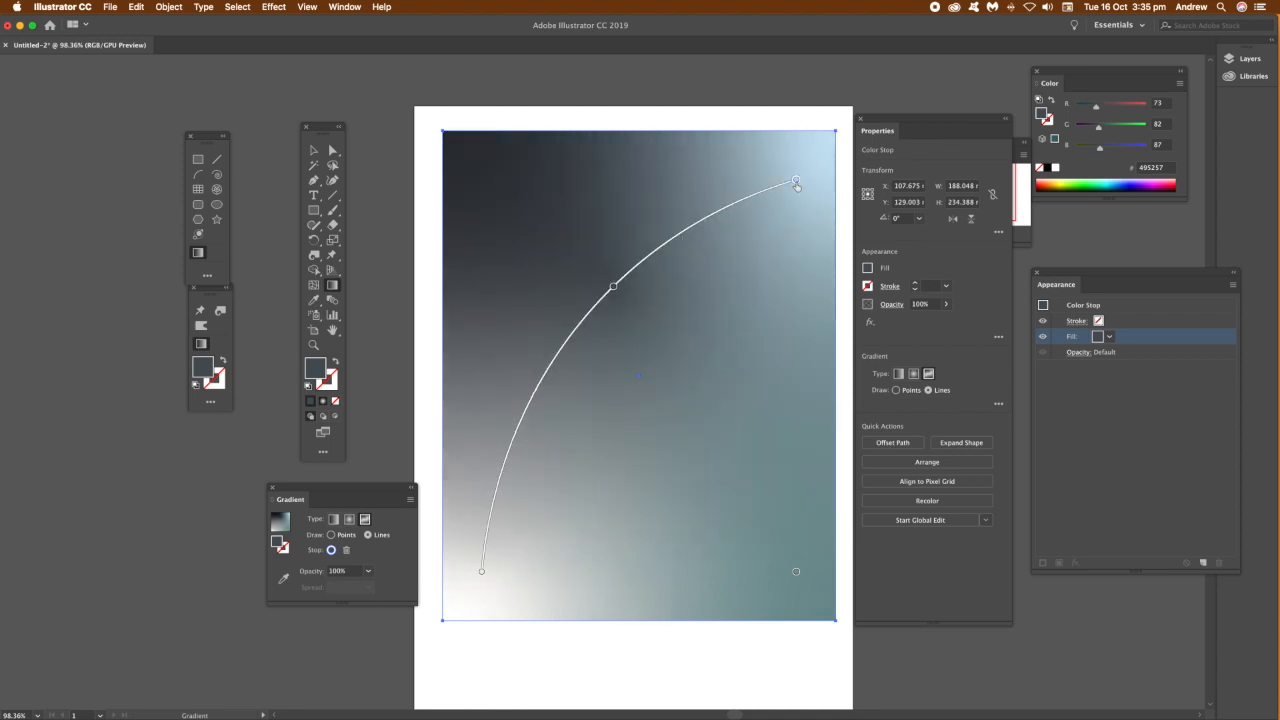
drag(796, 182, 796, 571)
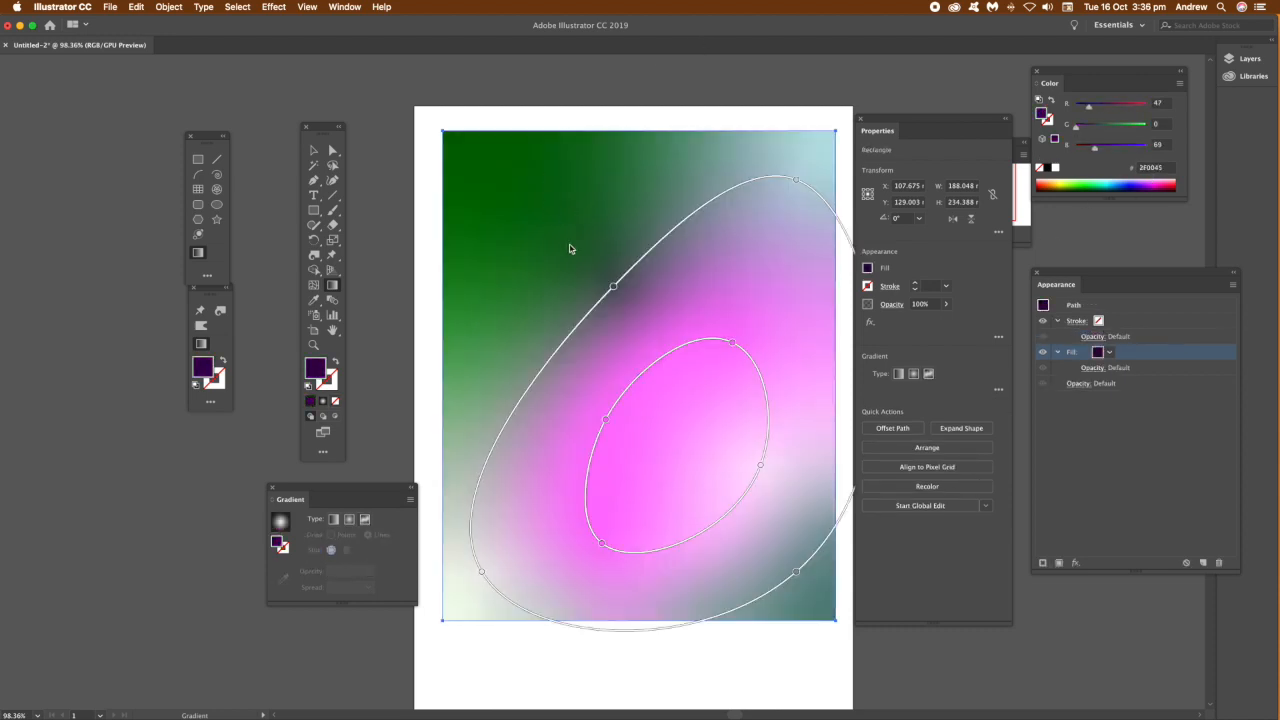
Raise the red value of the inner oval's top colour point so it turns crimson
click(734, 345)
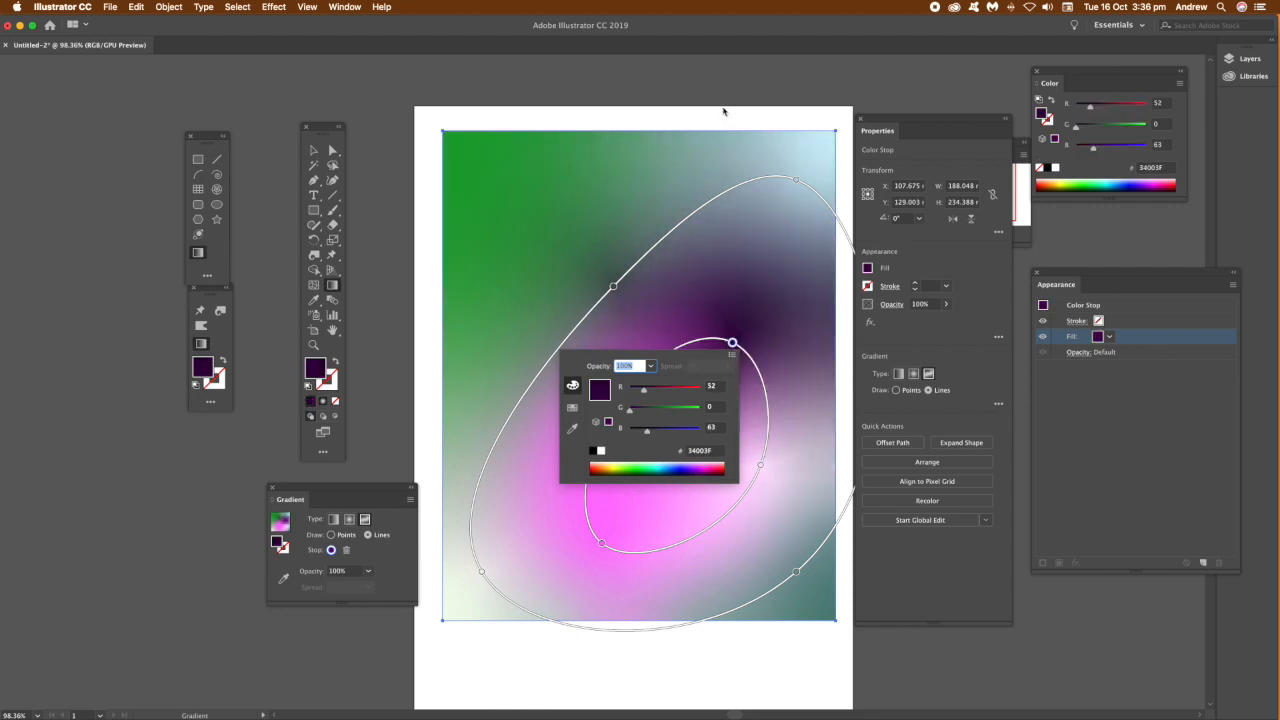
mouse_move(314, 150)
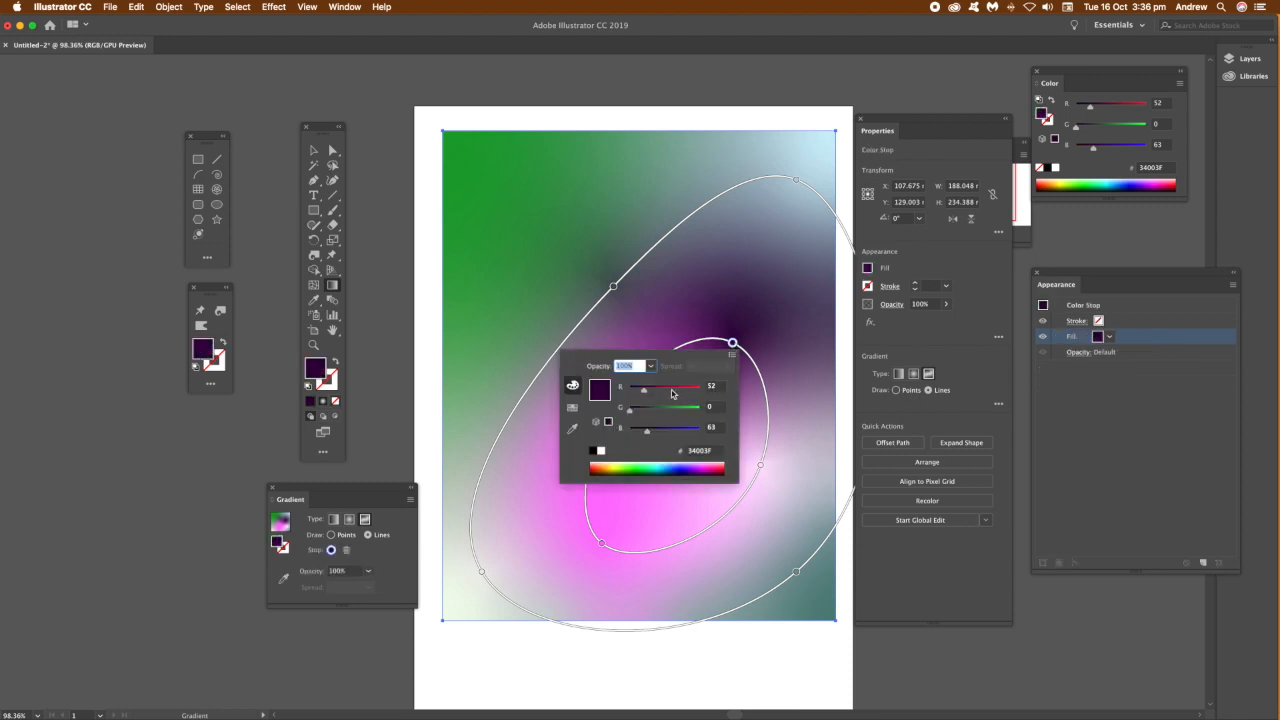
drag(643, 388, 690, 388)
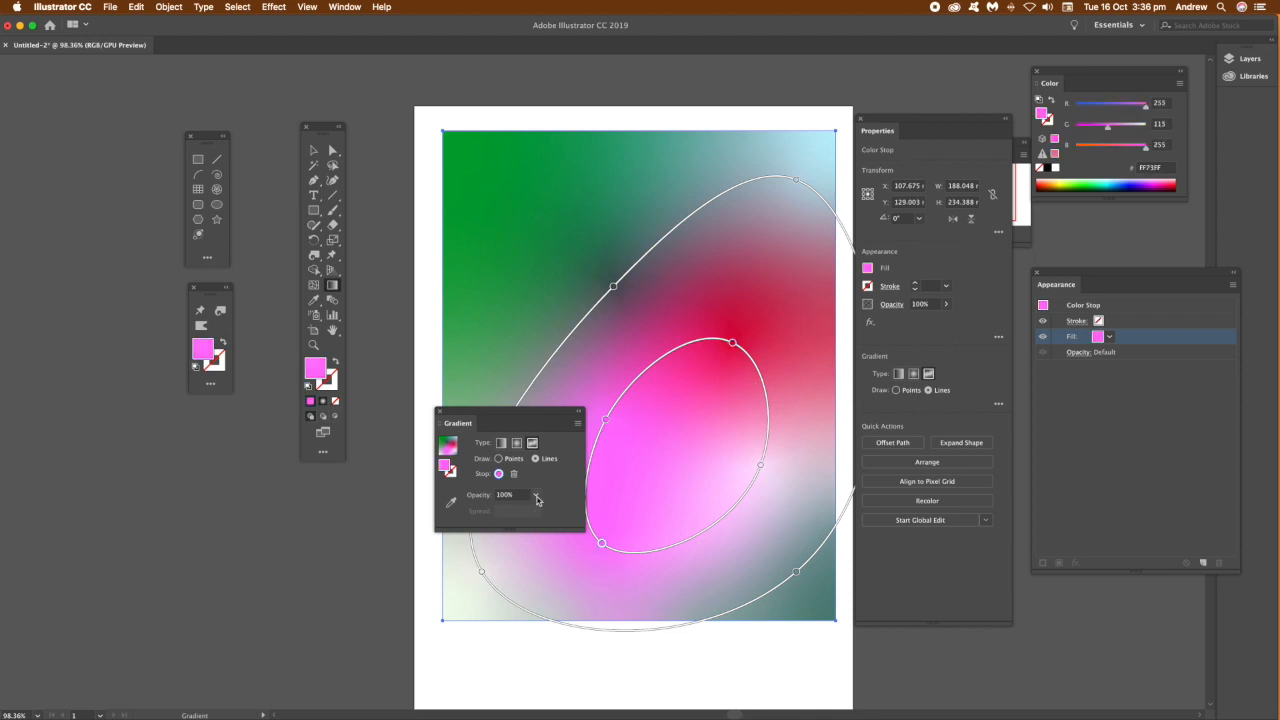
Drag the outer gradient loop's upper and right points to round it into a circle
click(535, 494)
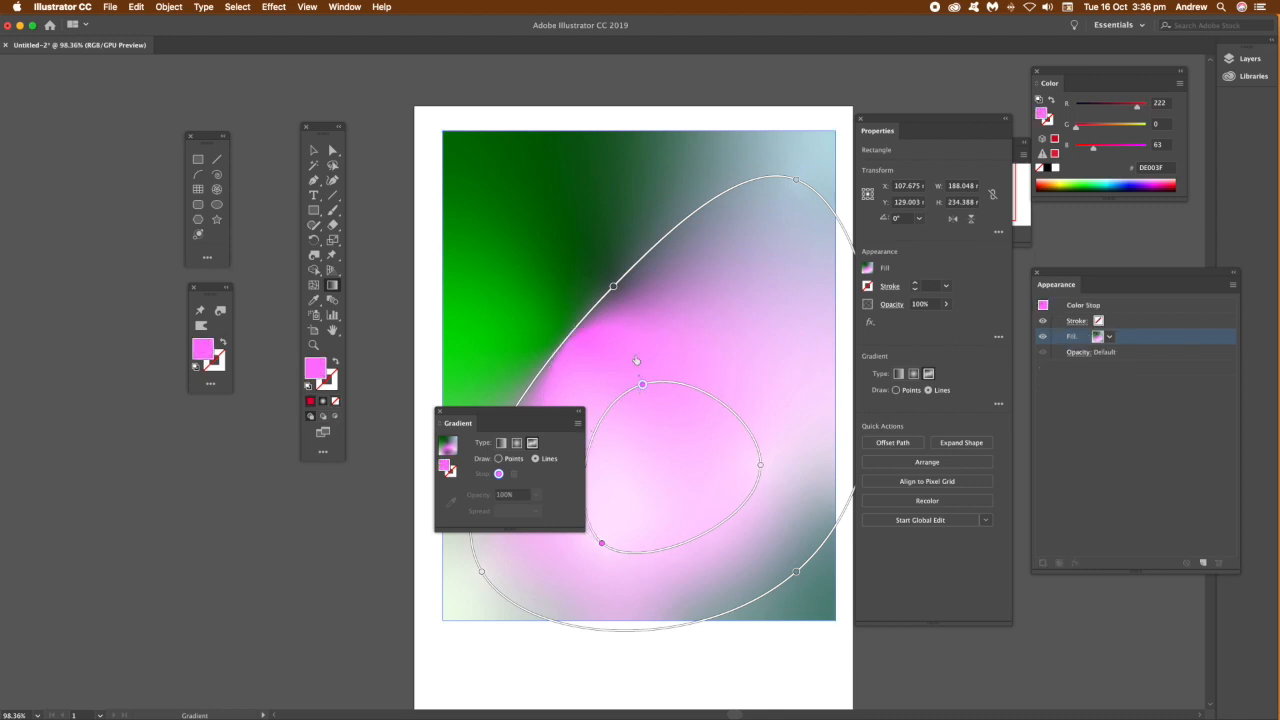
click(615, 290)
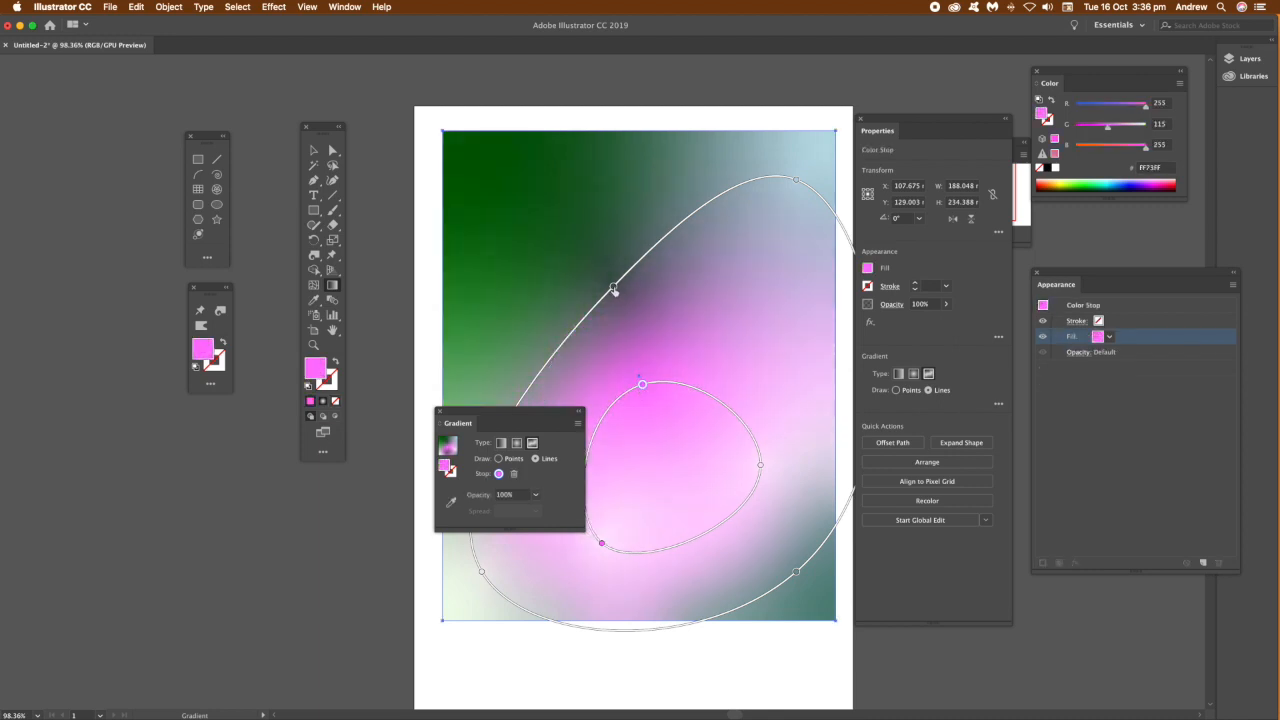
drag(615, 290, 604, 304)
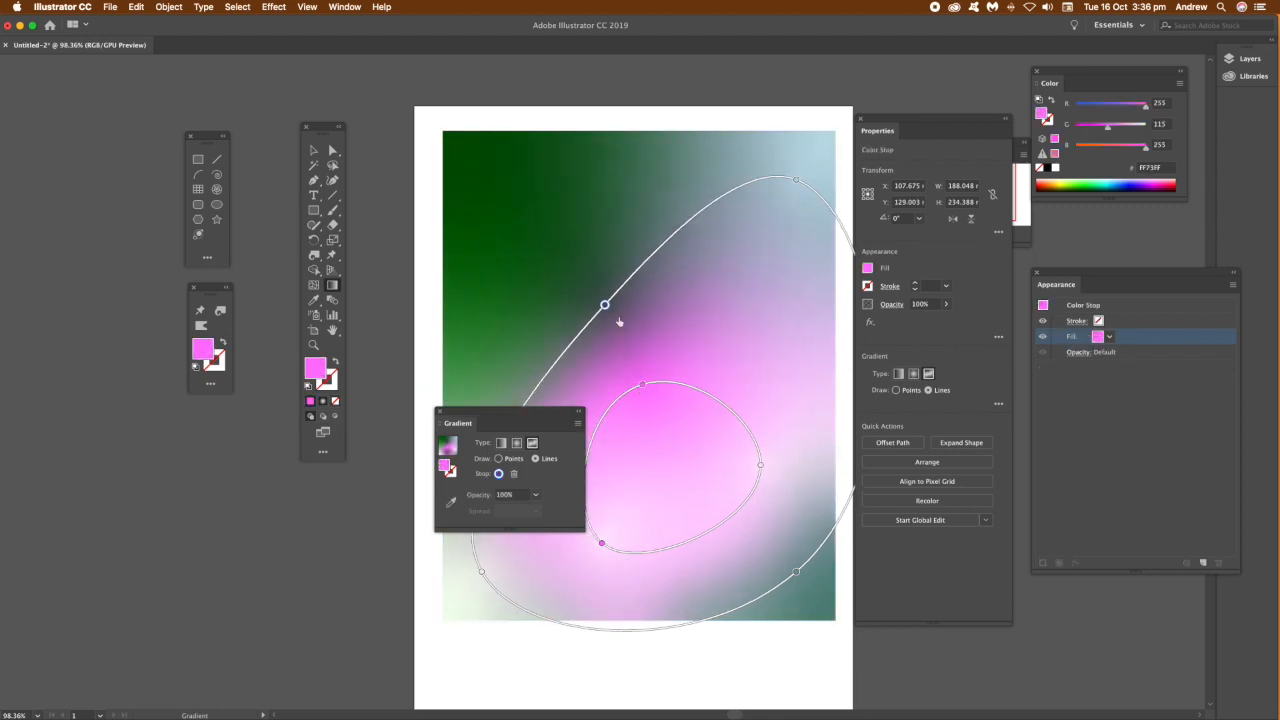
drag(604, 304, 546, 257)
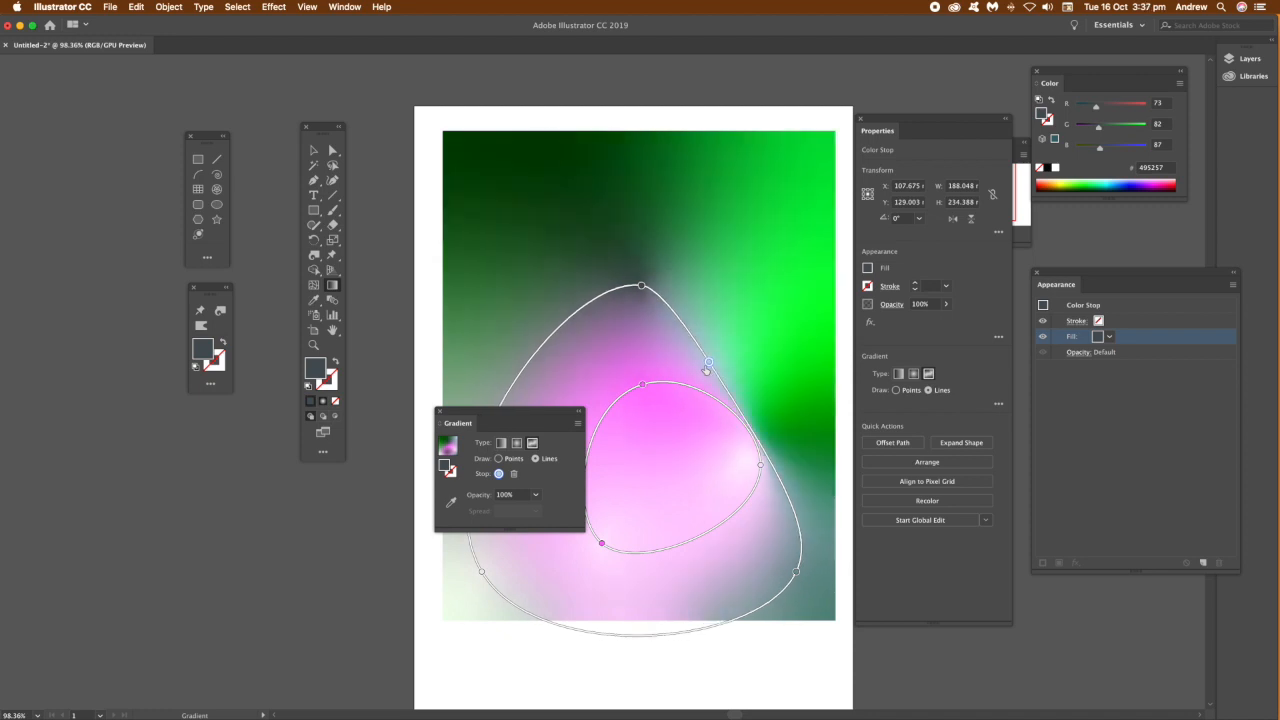
drag(709, 361, 812, 514)
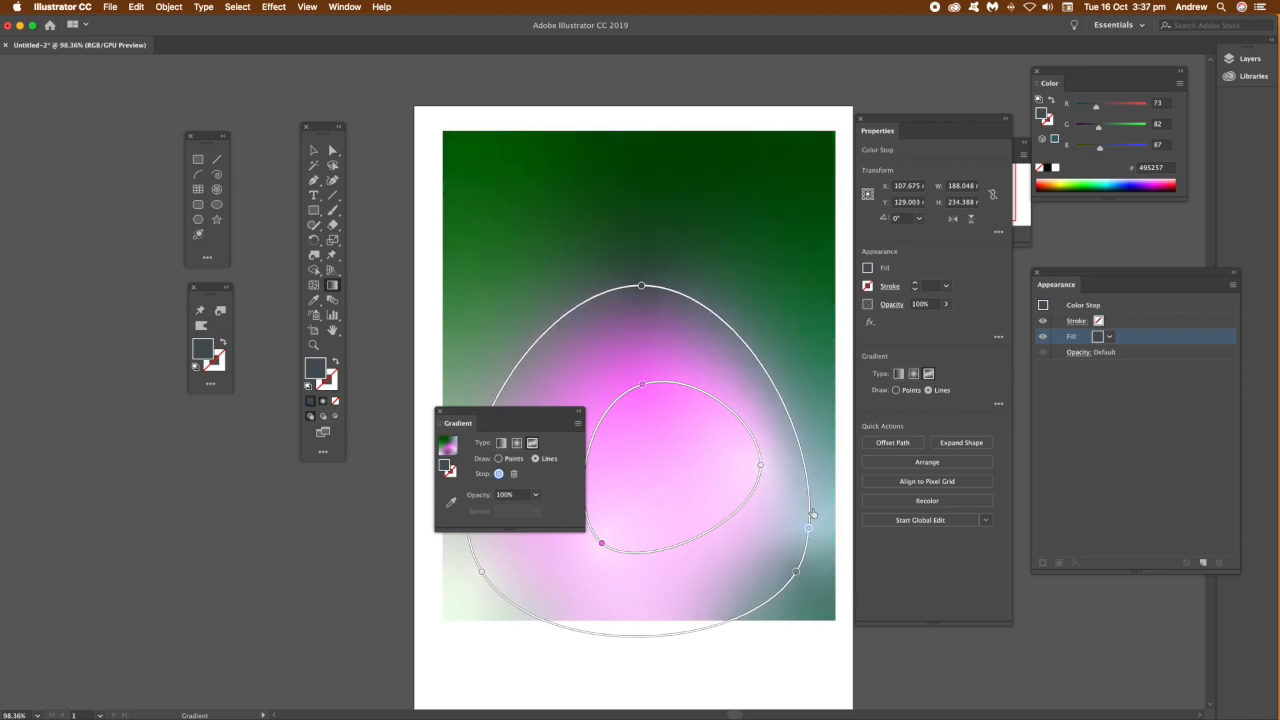
drag(808, 515, 823, 465)
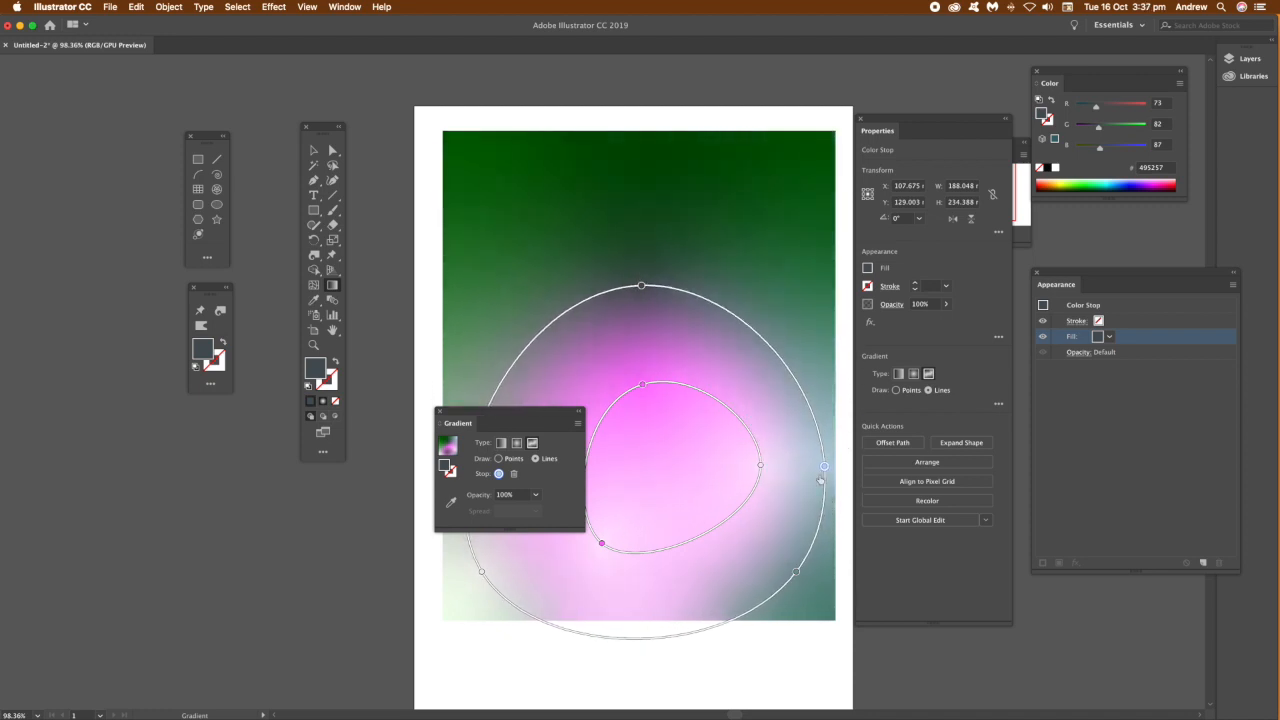
drag(642, 287, 633, 290)
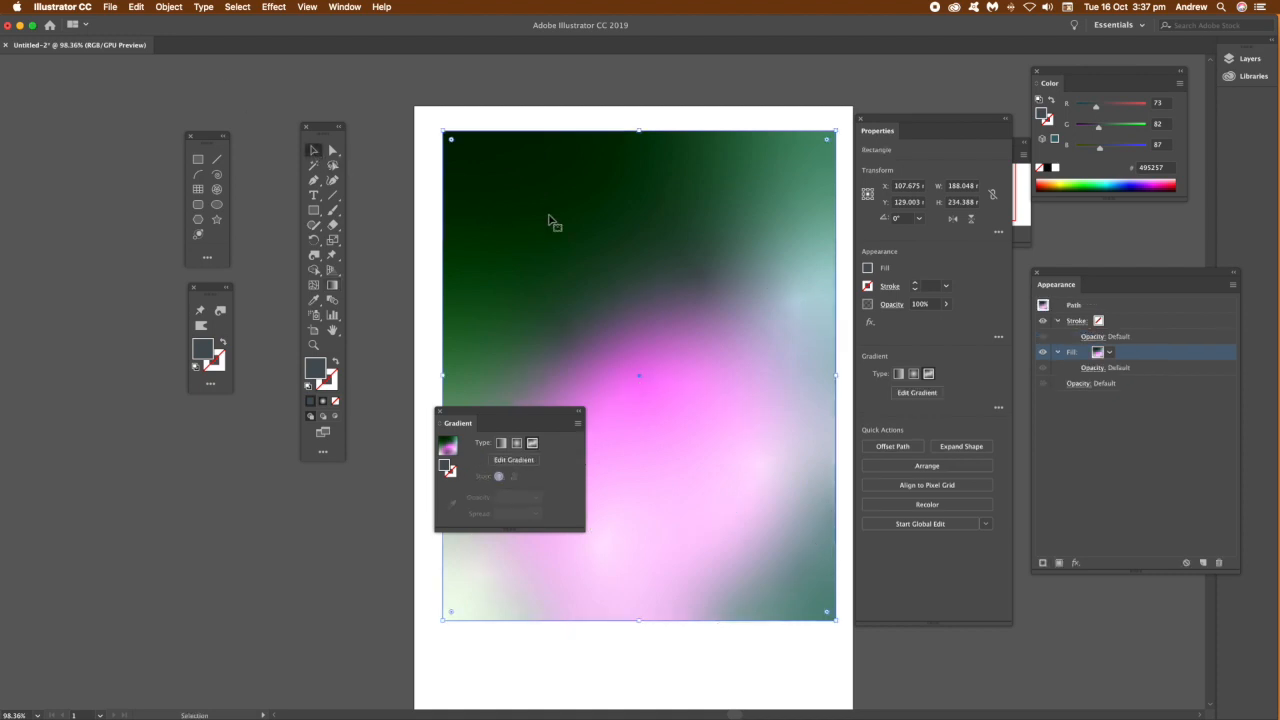
click(314, 210)
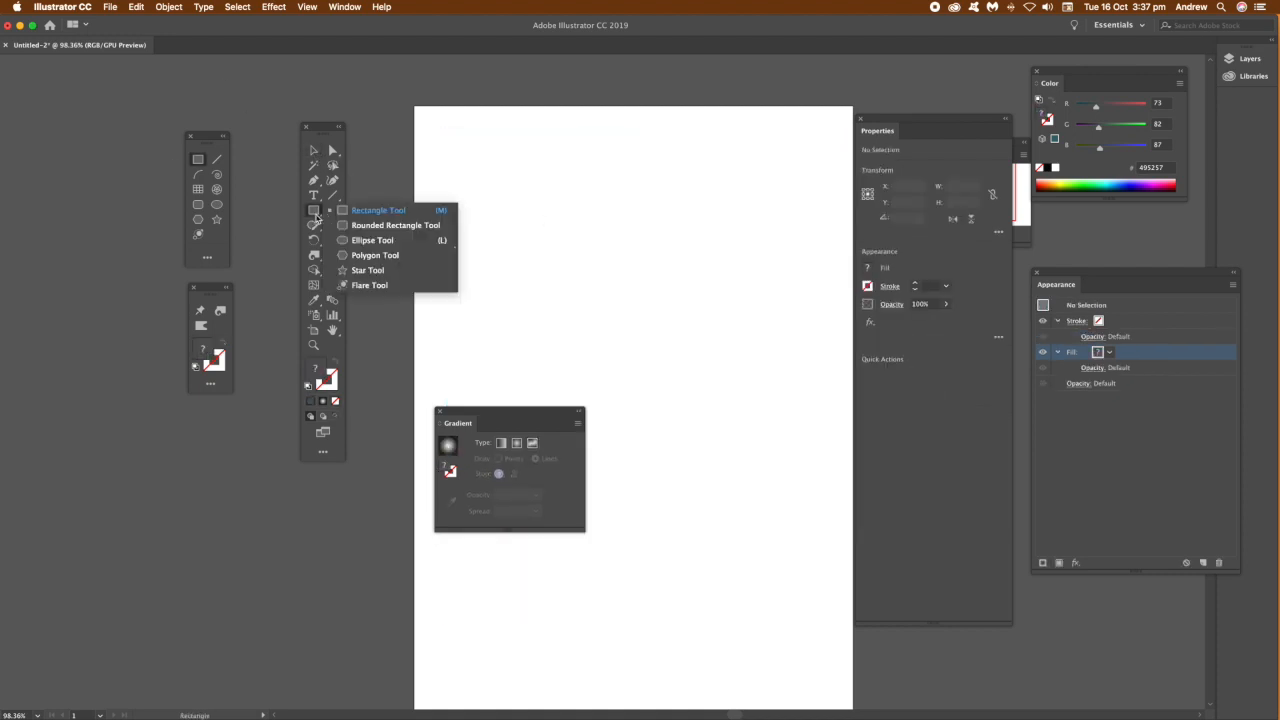
Draw an ellipse with a freeform gradient and pull its gradient line inward toward the centre
click(372, 240)
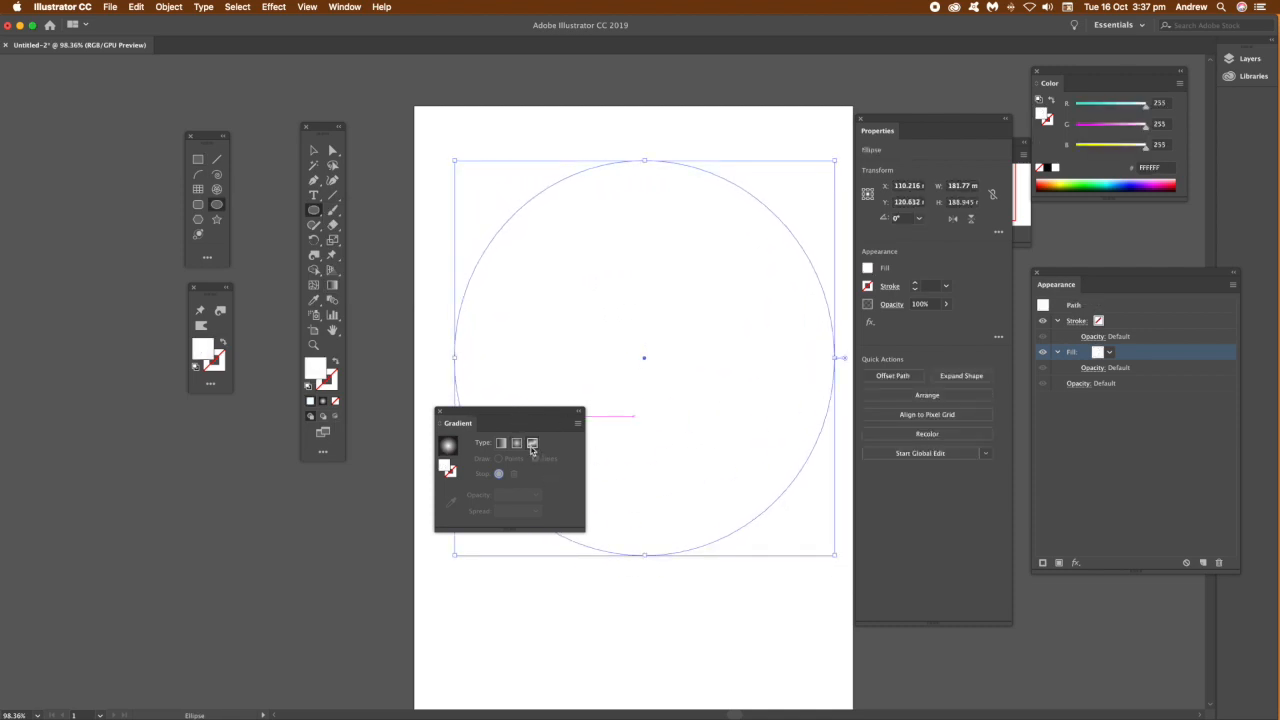
click(533, 443)
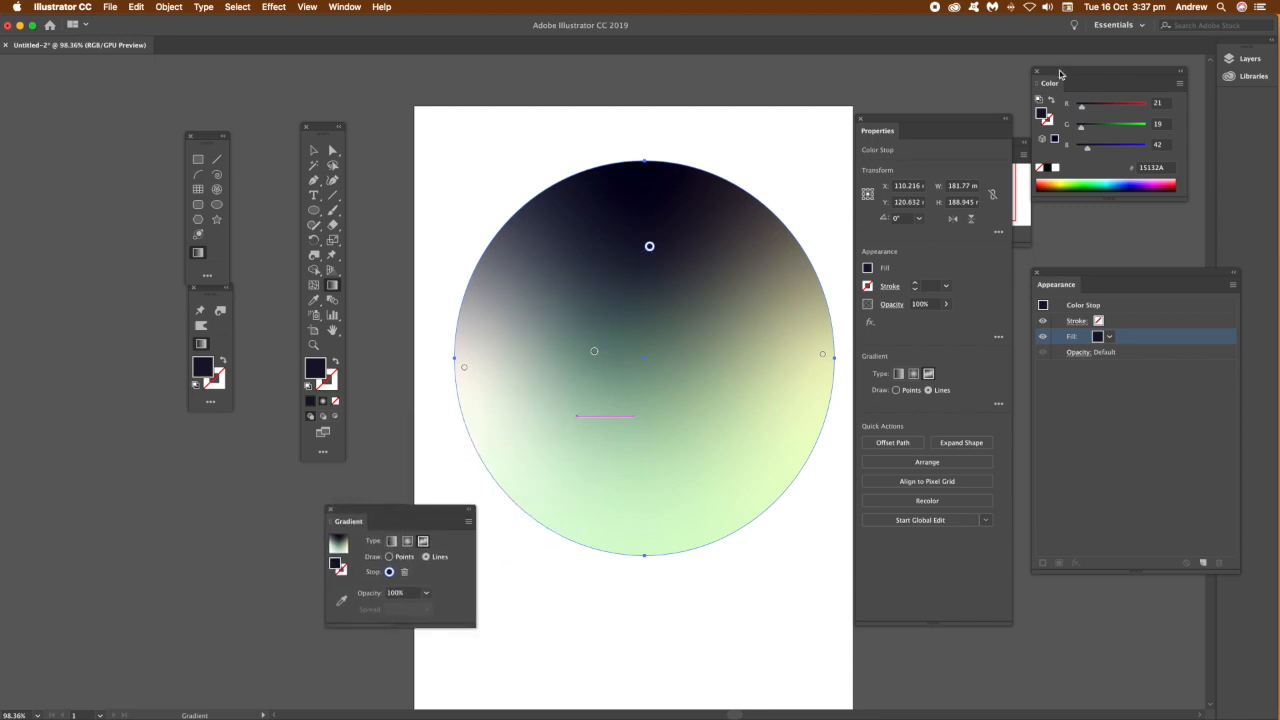
click(1108, 180)
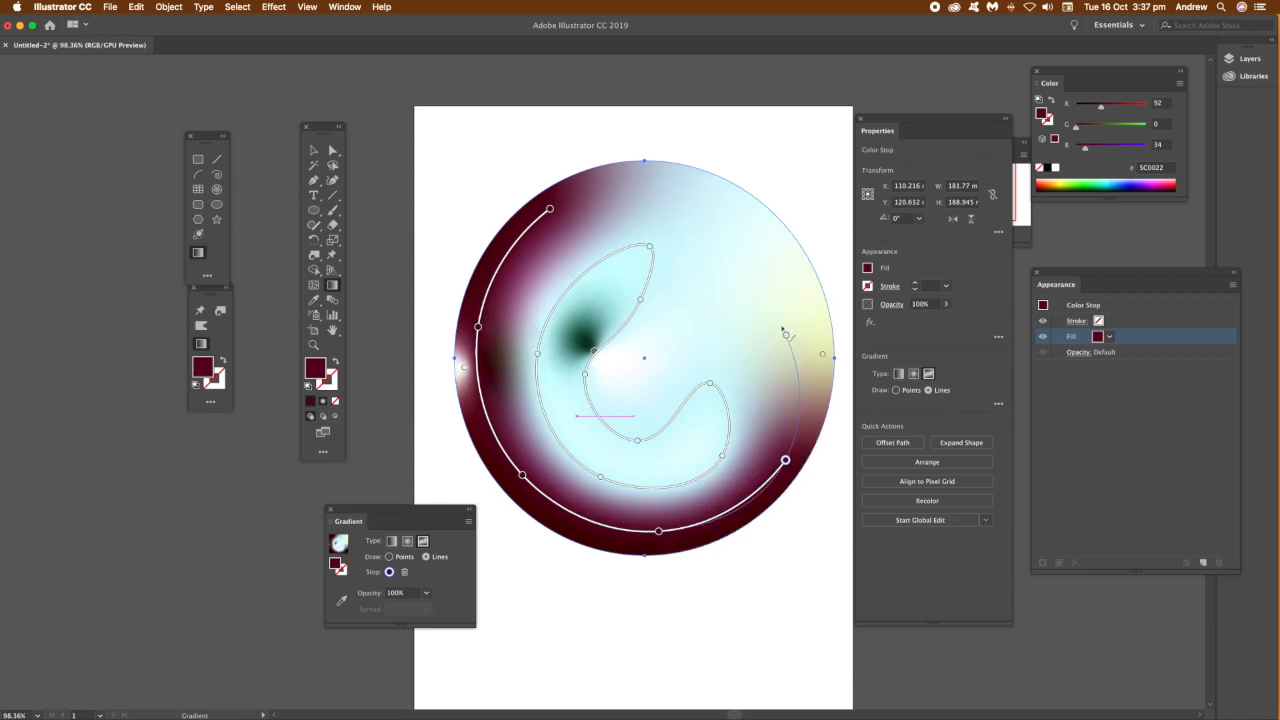
drag(785, 330, 675, 342)
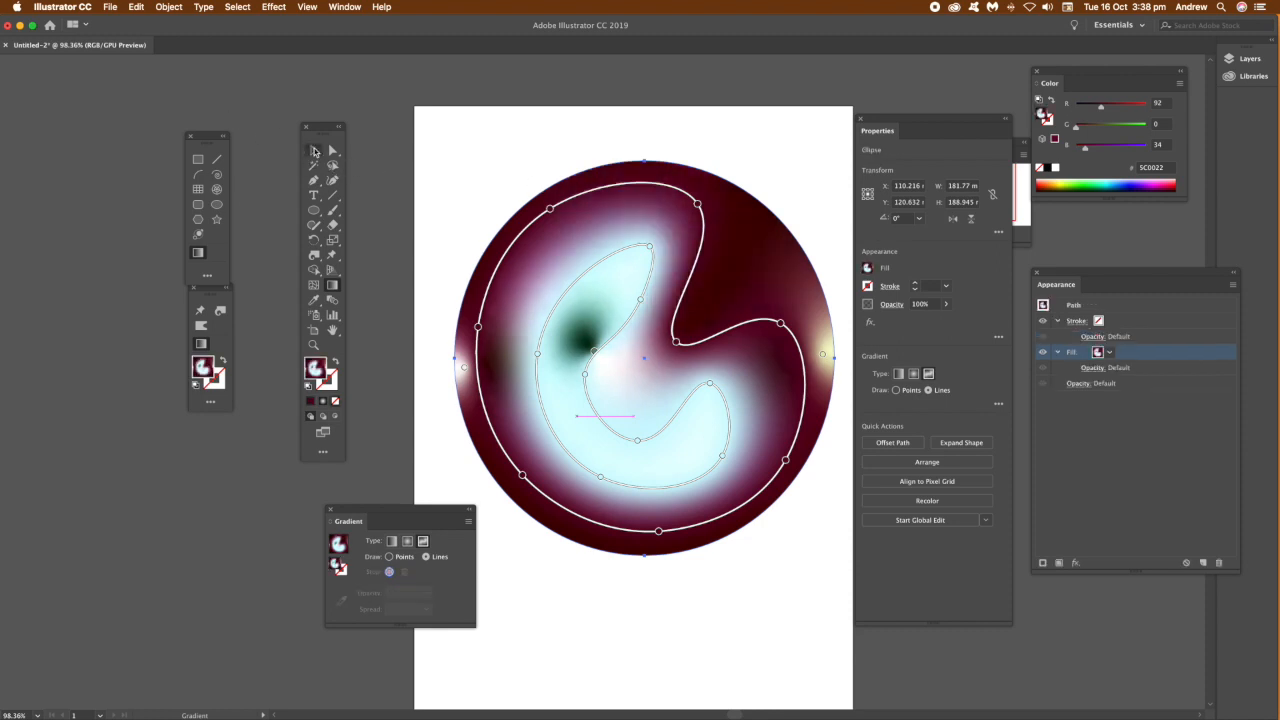
click(745, 343)
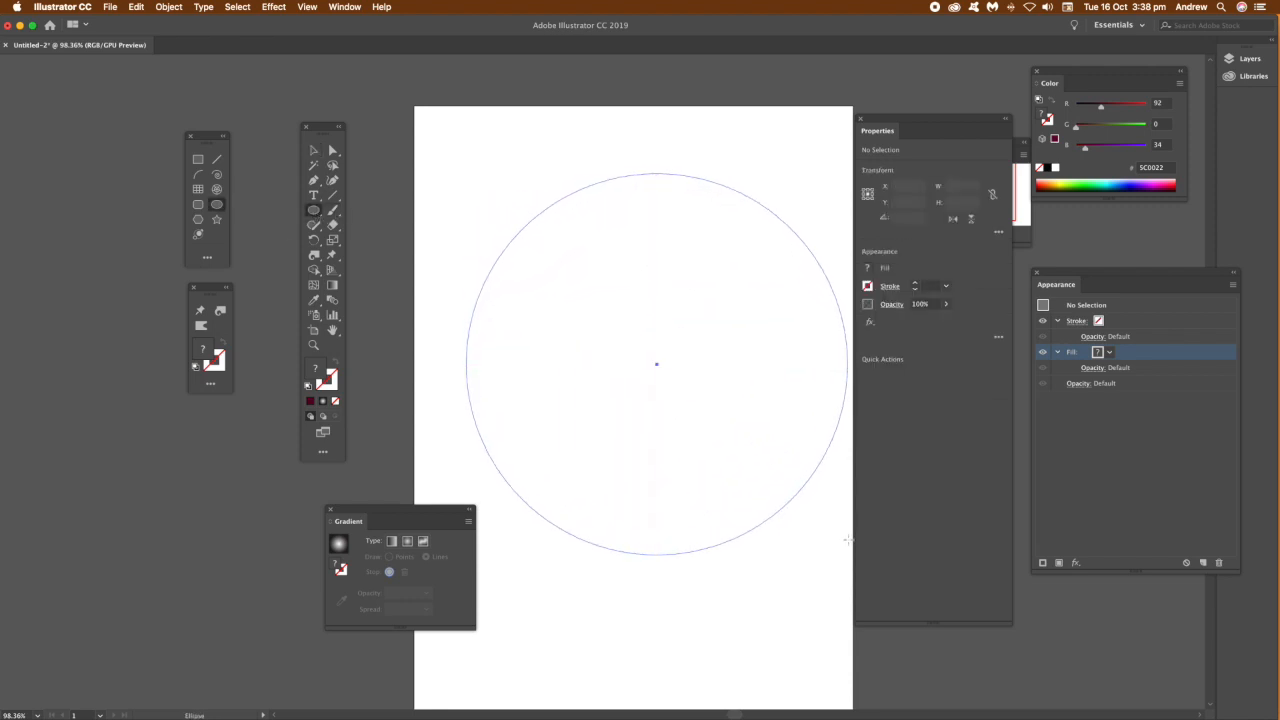
Fill the new circle with a freeform gradient and draw a curving line of cyan and green stops
click(656, 365)
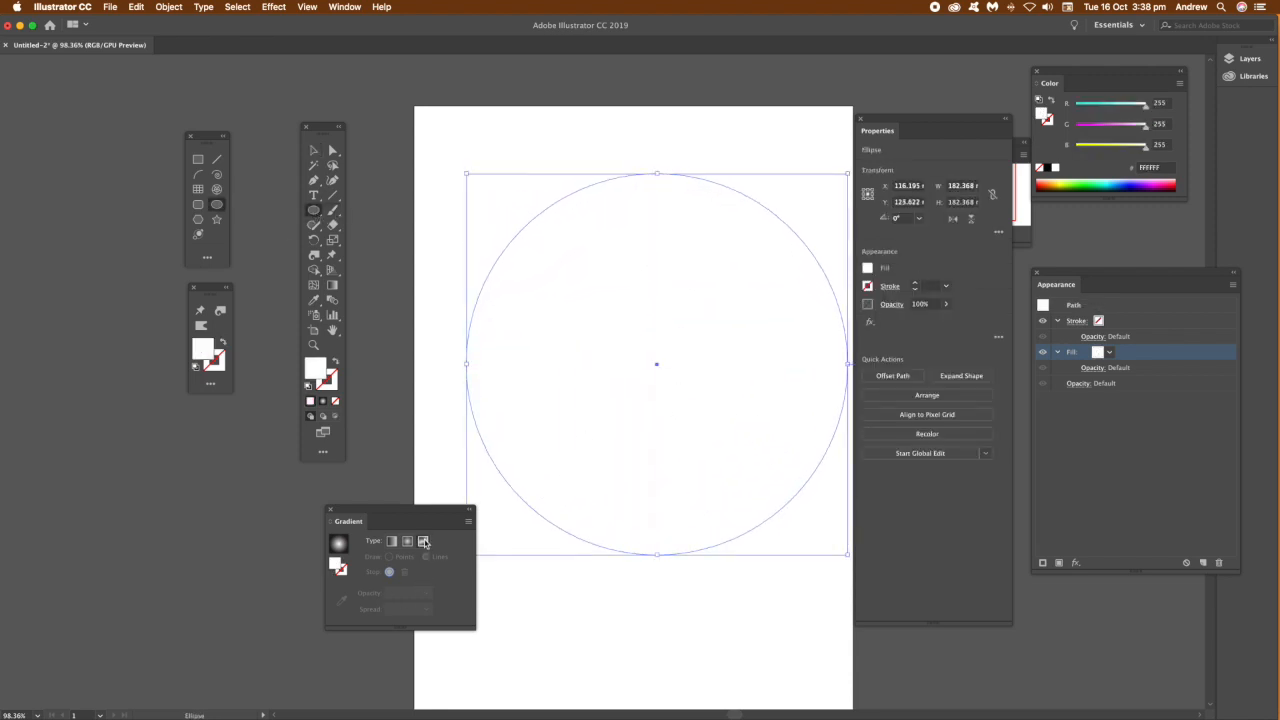
click(422, 541)
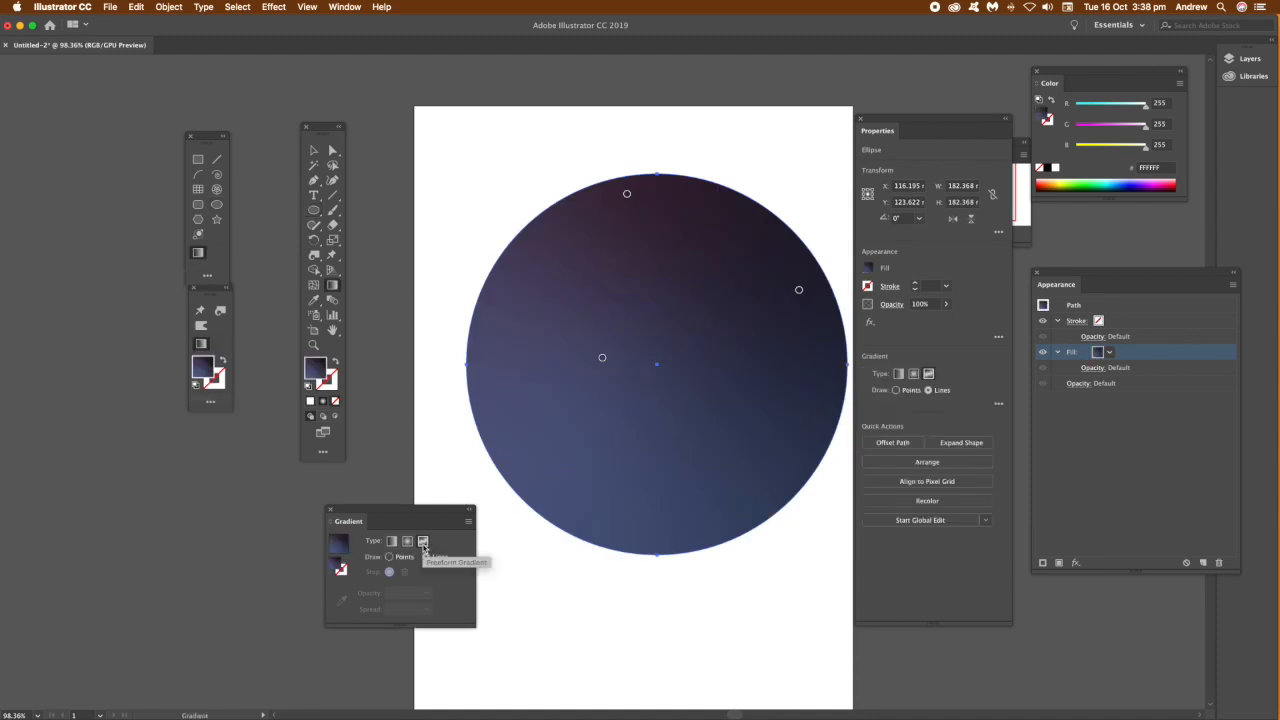
click(602, 394)
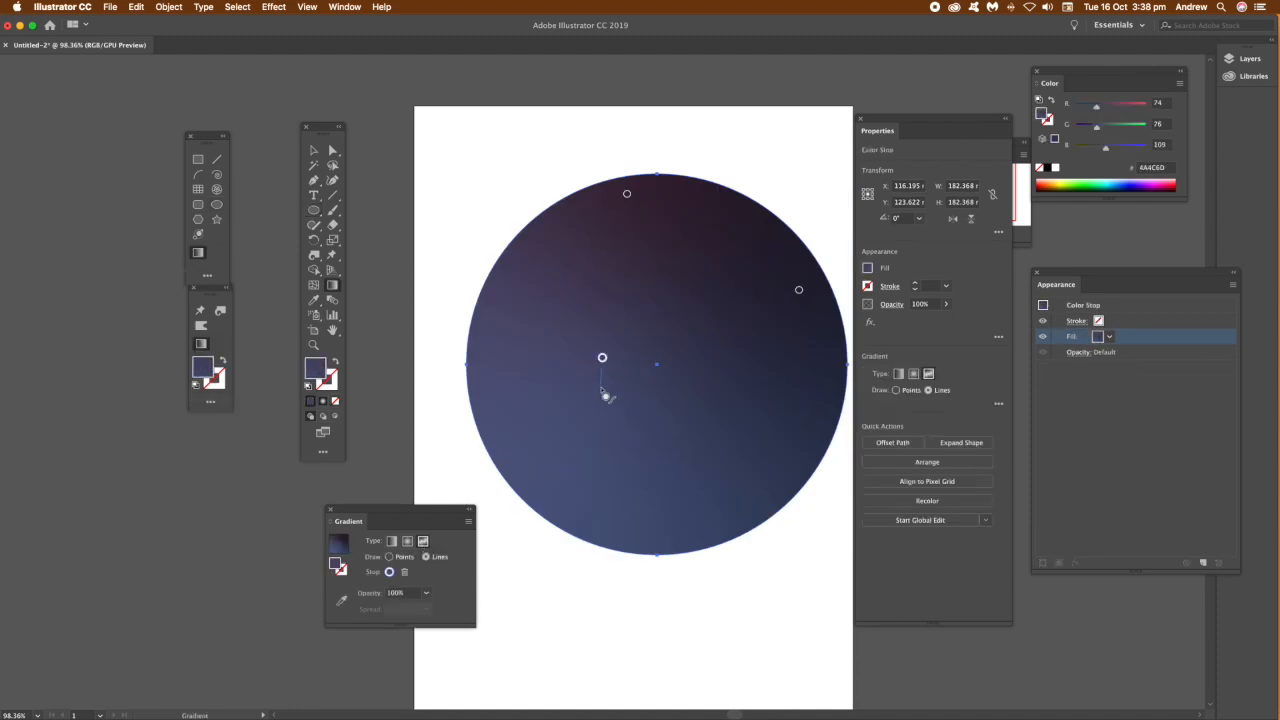
drag(605, 395, 619, 436)
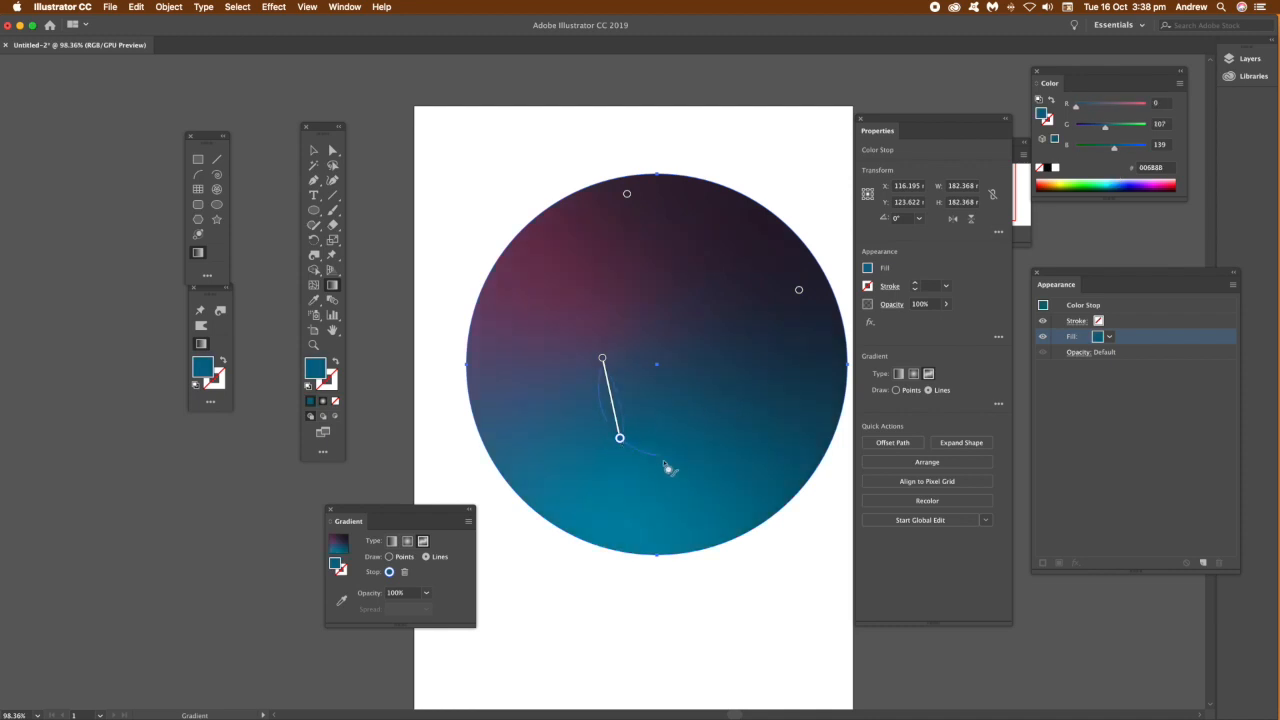
drag(620, 437, 688, 468)
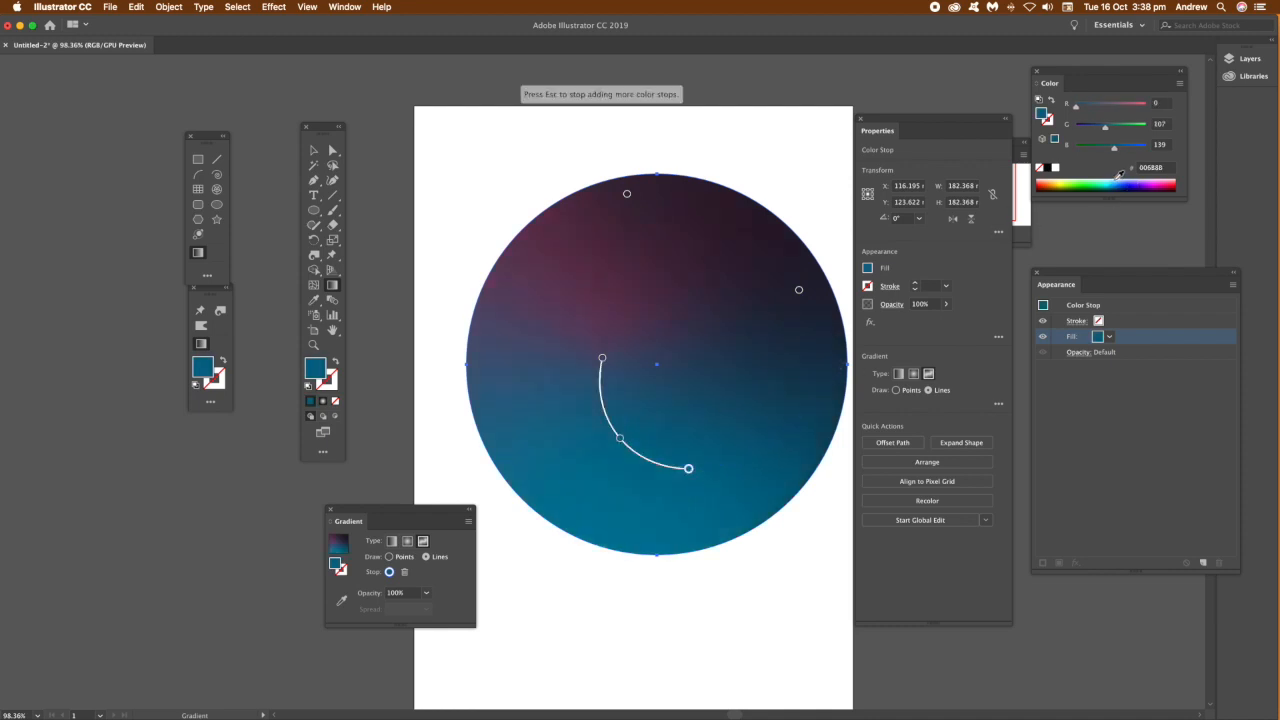
click(760, 382)
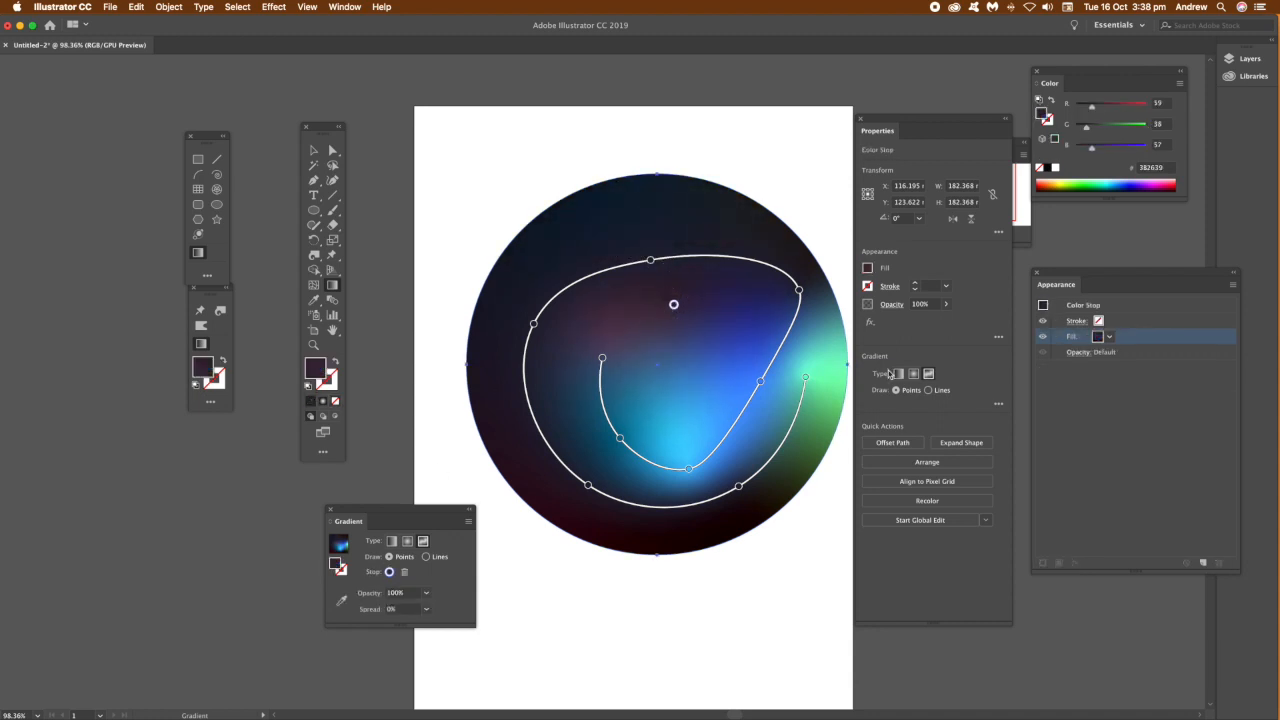
In Points mode, add upper-left and left pink spots with widened spread, then reselect the circle
click(1160, 180)
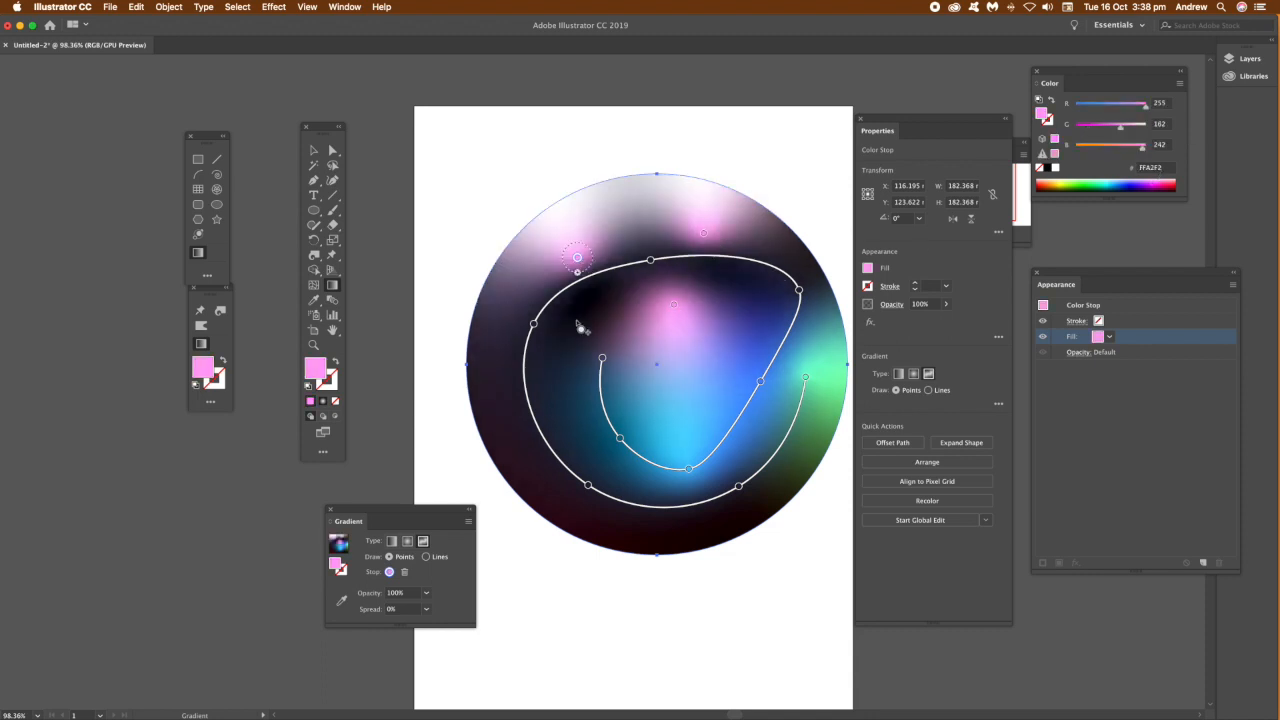
drag(577, 258, 515, 413)
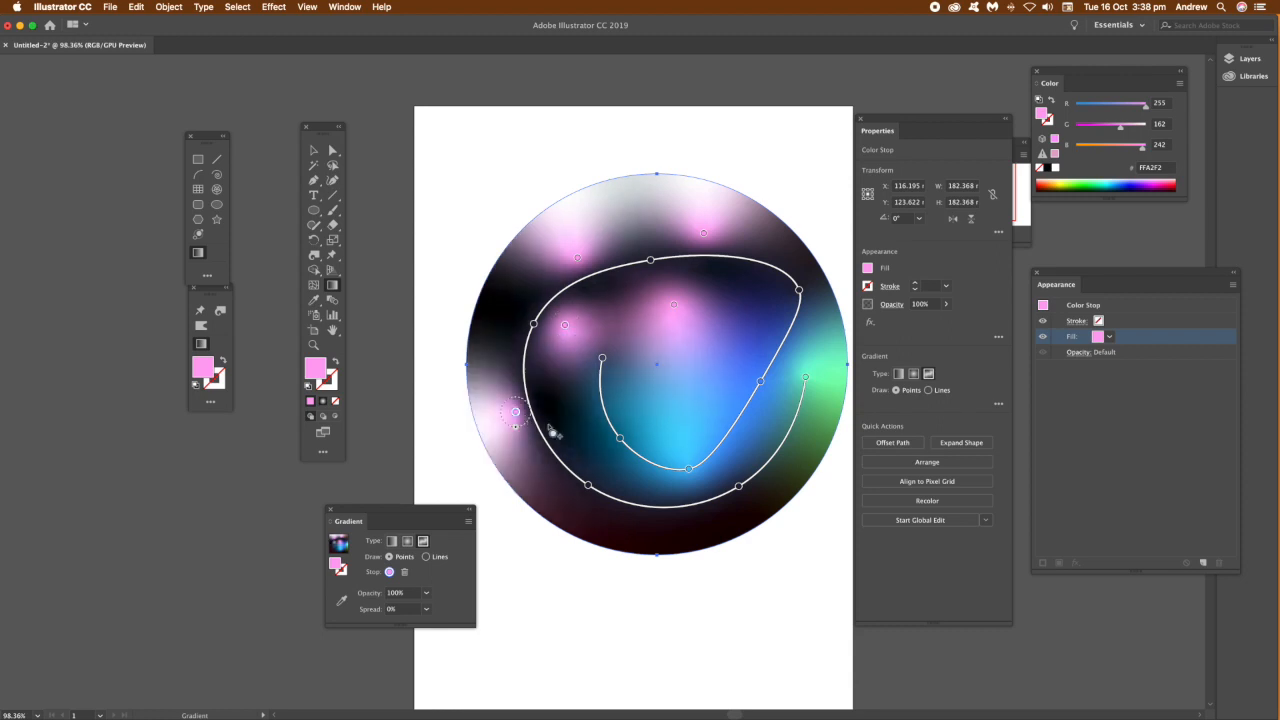
drag(515, 415, 600, 525)
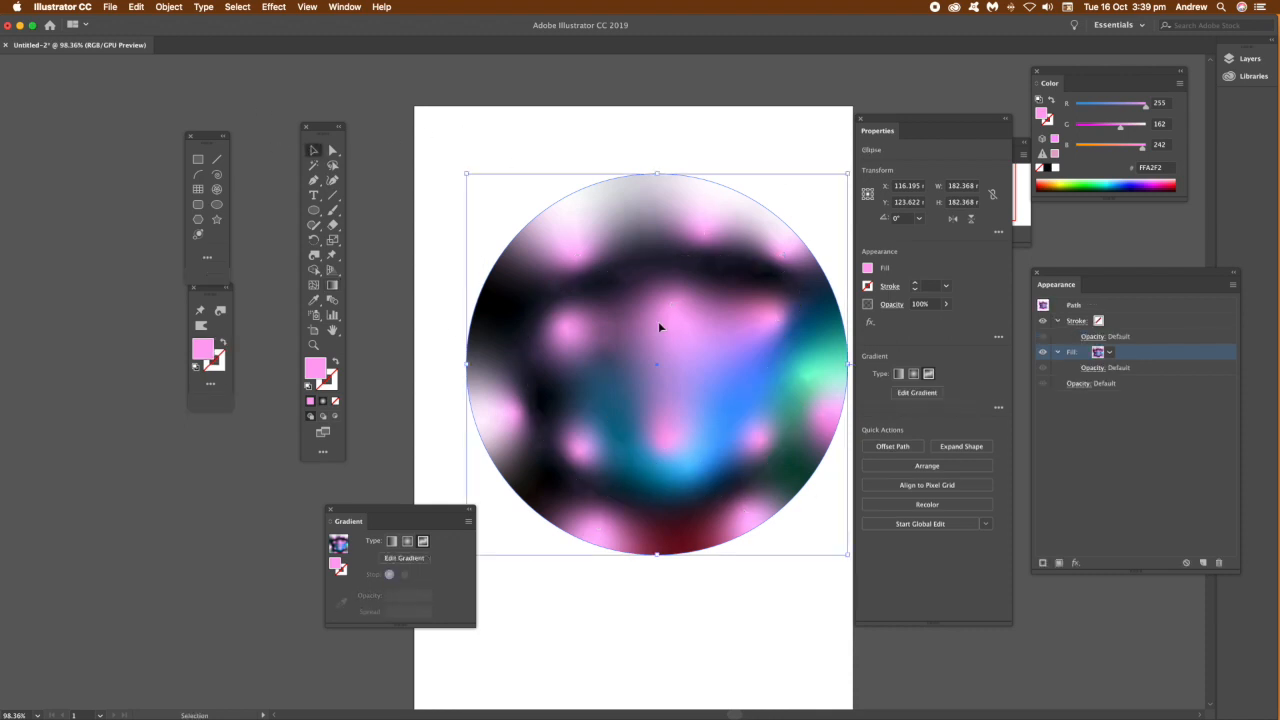
click(813, 298)
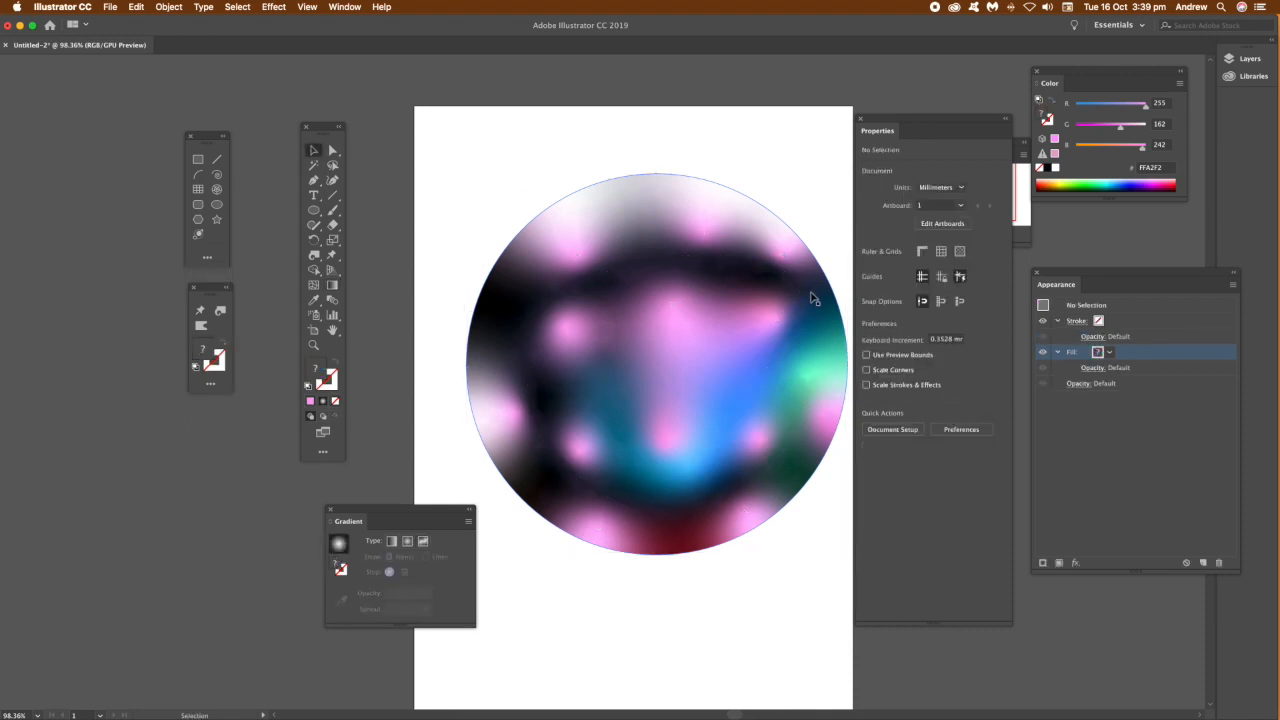
click(657, 360)
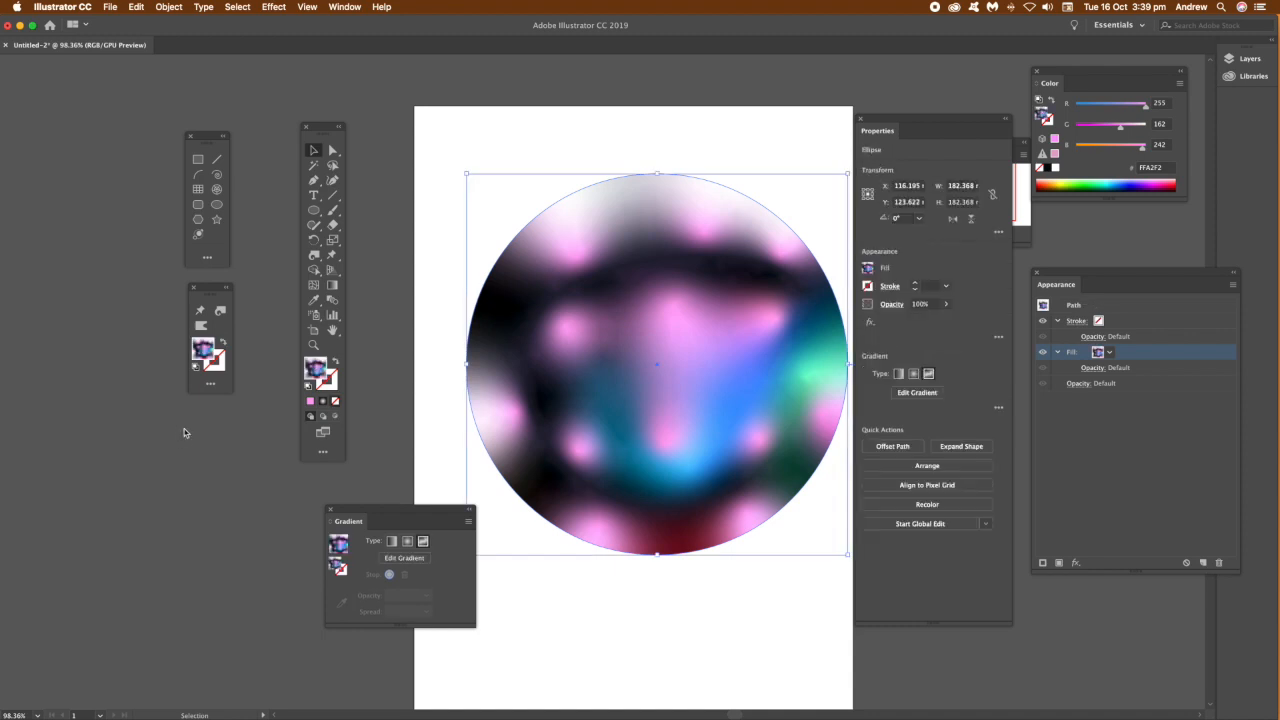